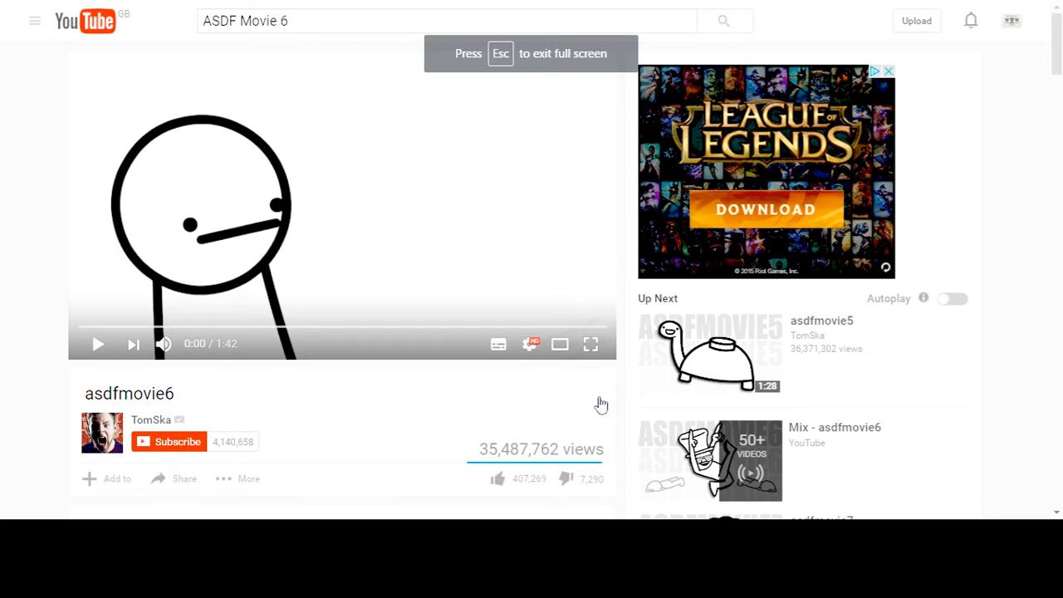
Expand the asdfmovie6 player to fullscreen and start playback from the beginning.
click(590, 344)
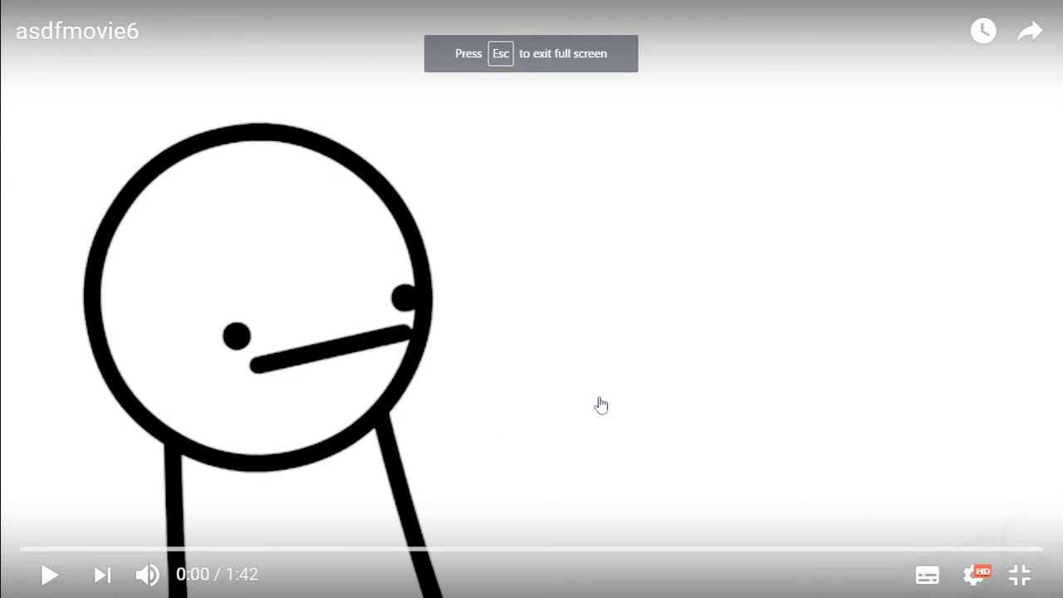
click(53, 571)
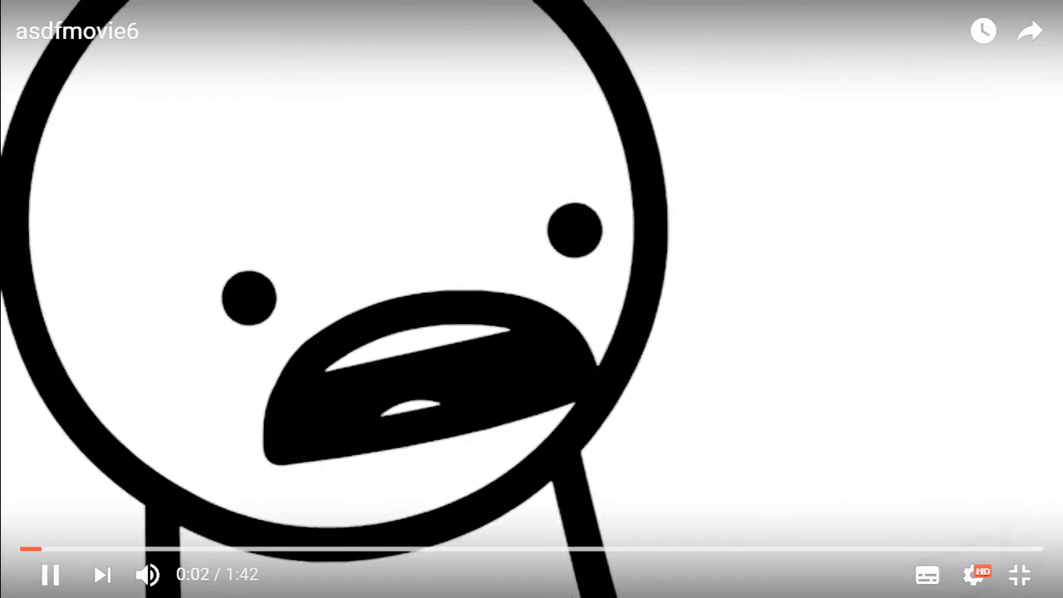